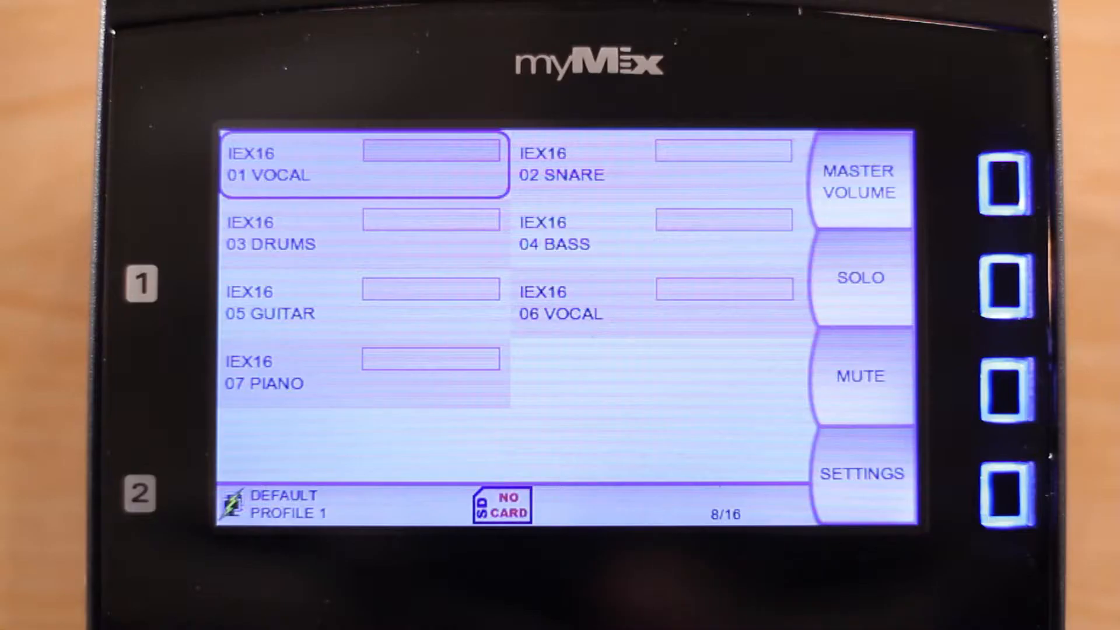
Bring up the settings menu listing Profiles, Local Inputs/Outputs, Effects, Master Equalizer and Sessions
{"action": "left_click", "coordinate": [1004, 492]}
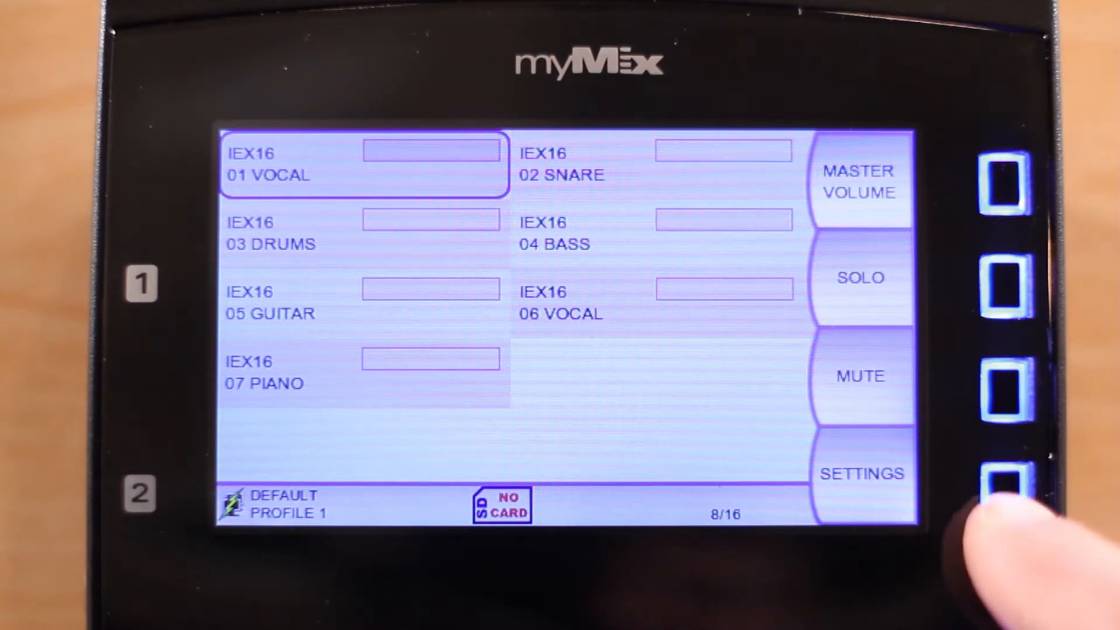
{"action": "left_click", "coordinate": [861, 474]}
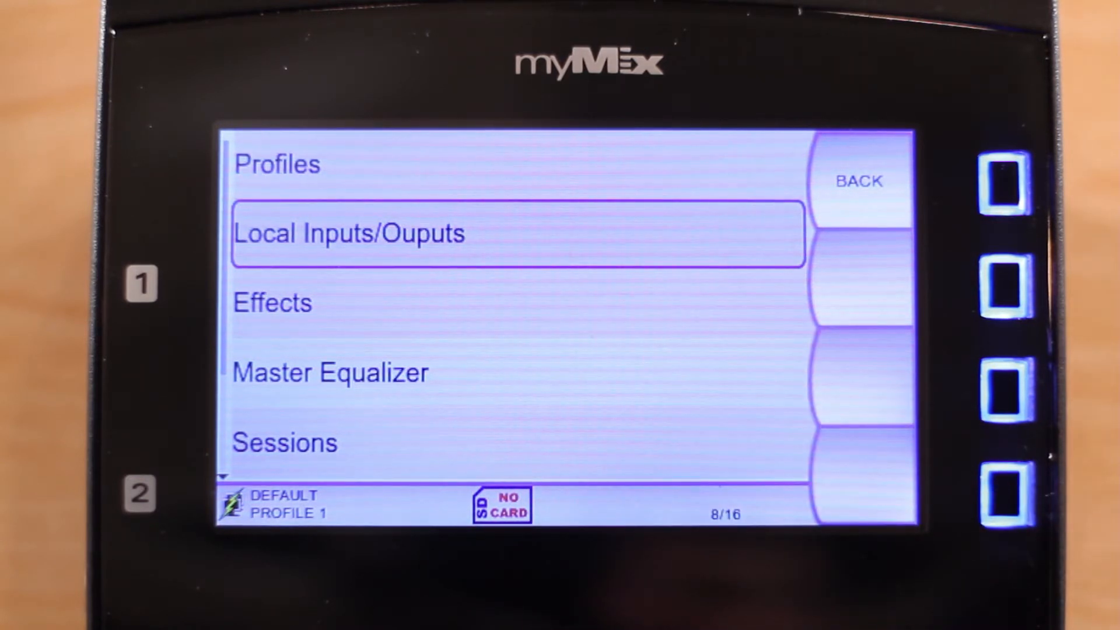
Enter Local Inputs/Outputs, set Input Mode to Dual Mono and start editing Input 1's name
{"action": "left_click", "coordinate": [517, 233]}
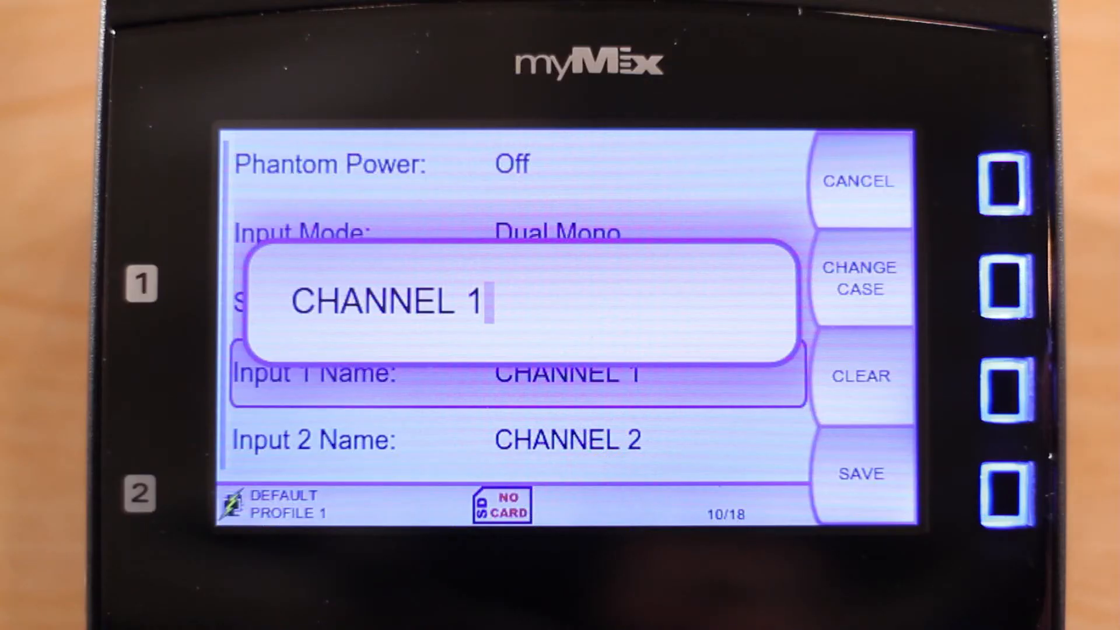
Erase CHANNEL 1, retype Input 1's name as BASS and save it
{"action": "left_click", "coordinate": [860, 376]}
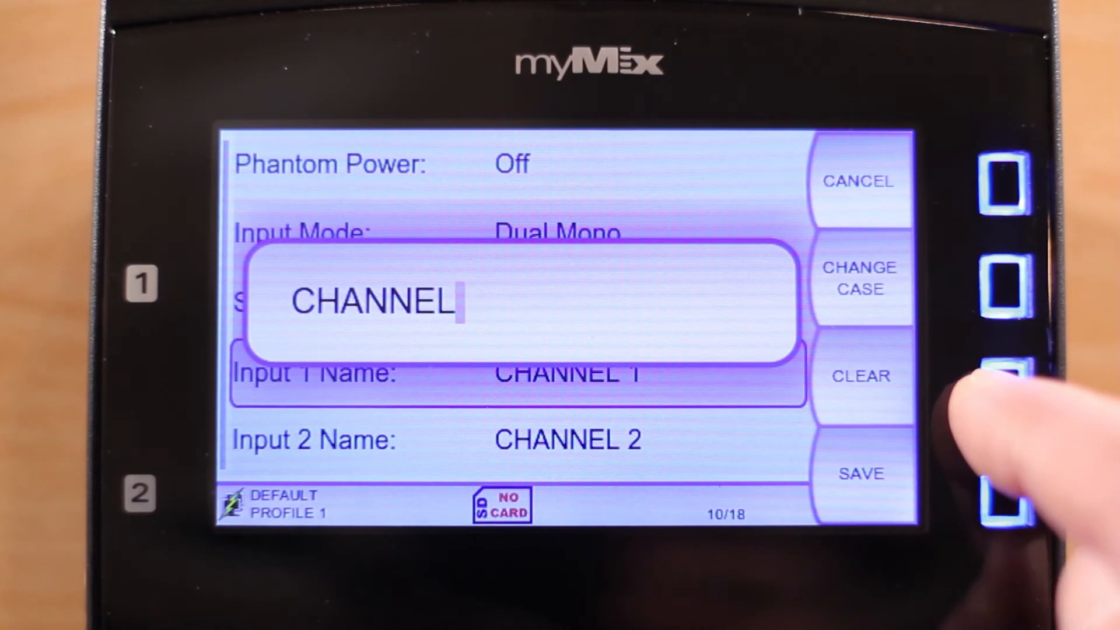
{"action": "left_click", "coordinate": [859, 376]}
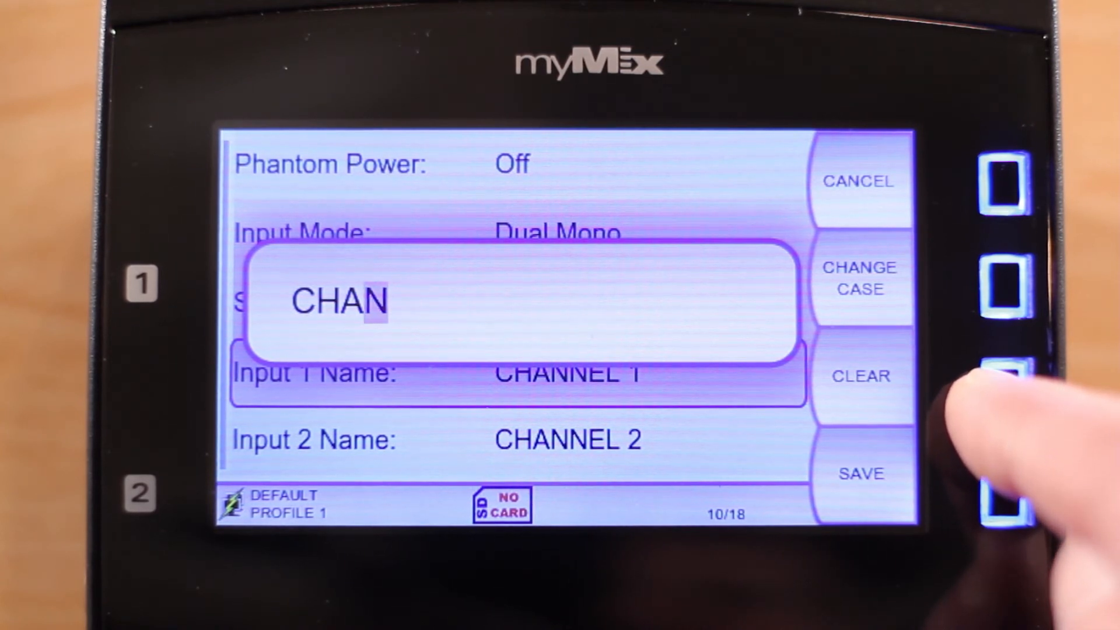
{"action": "left_click", "coordinate": [860, 376]}
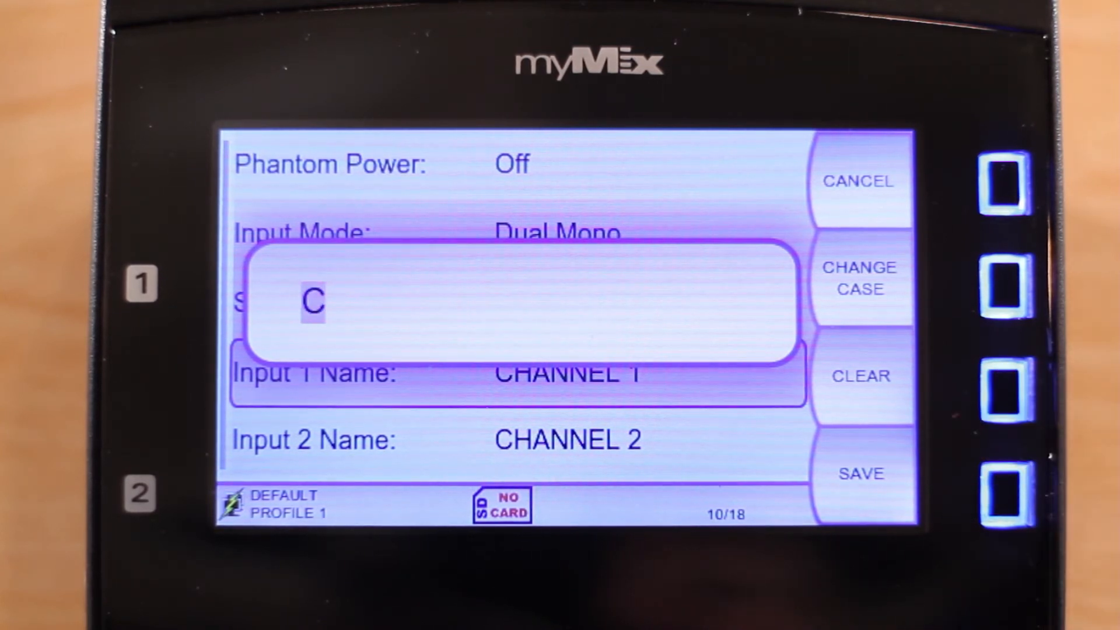
{"action": "type", "text": "BAF"}
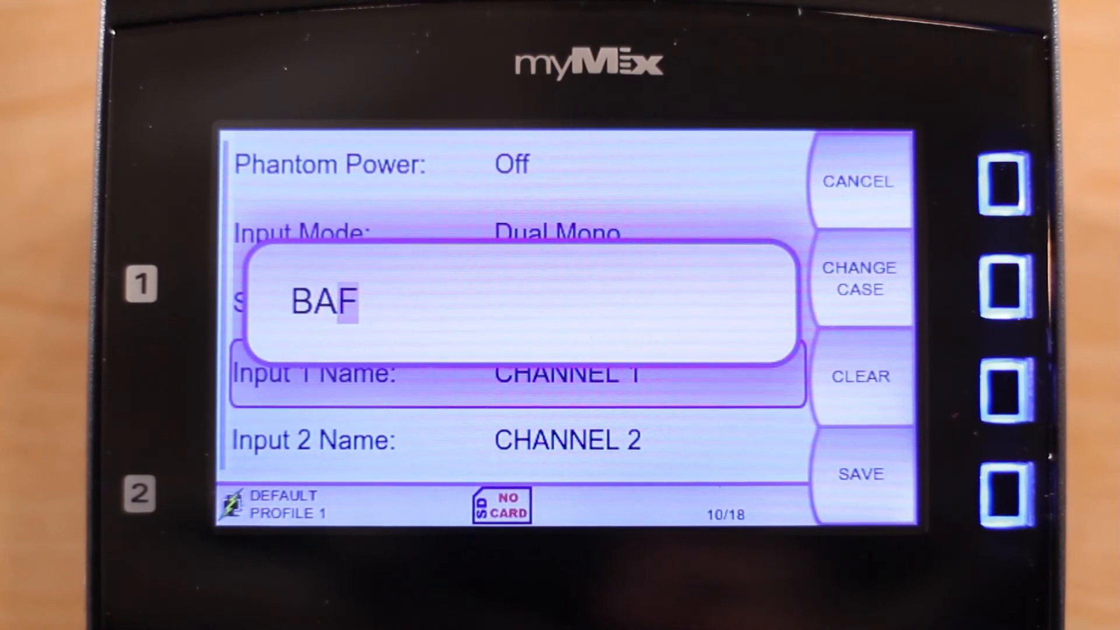
{"action": "type", "text": "S"}
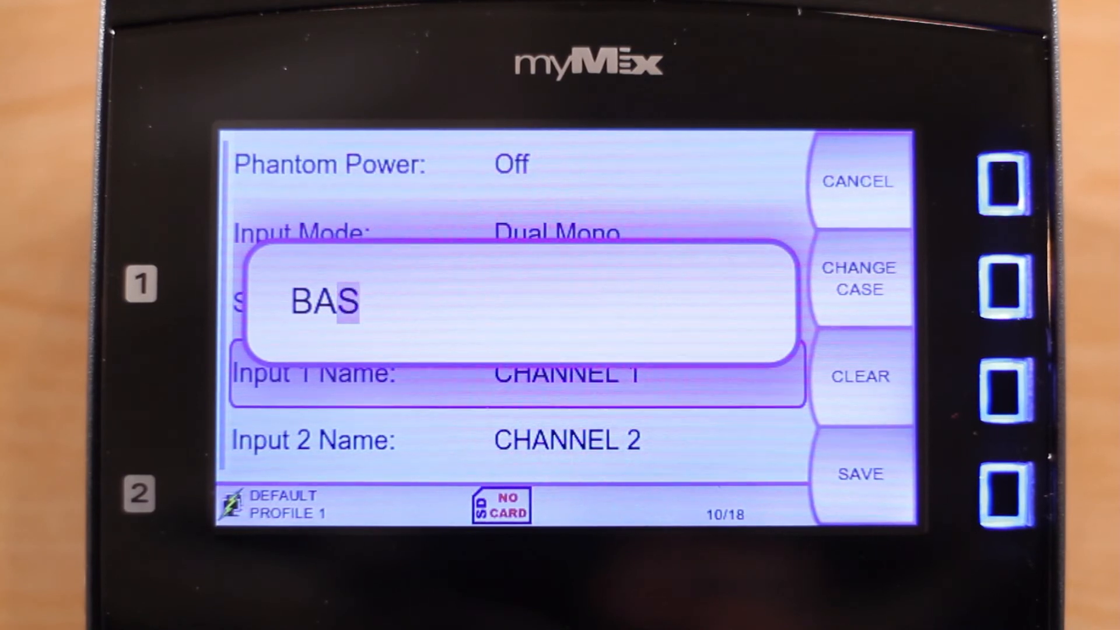
{"action": "type", "text": "M"}
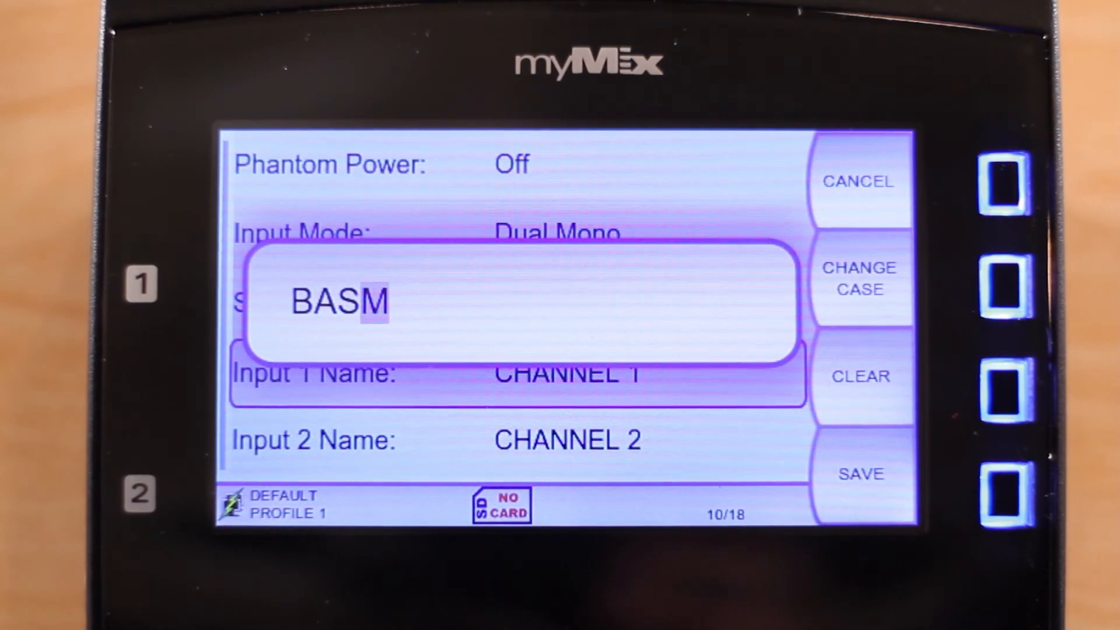
{"action": "type", "text": "S"}
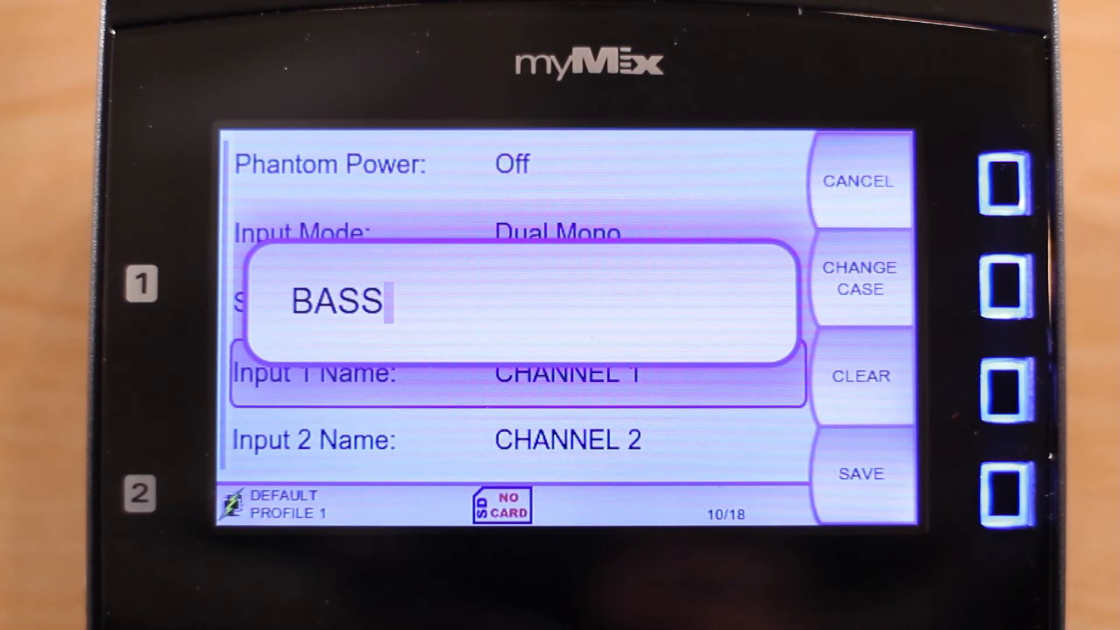
{"action": "left_click", "coordinate": [1003, 492]}
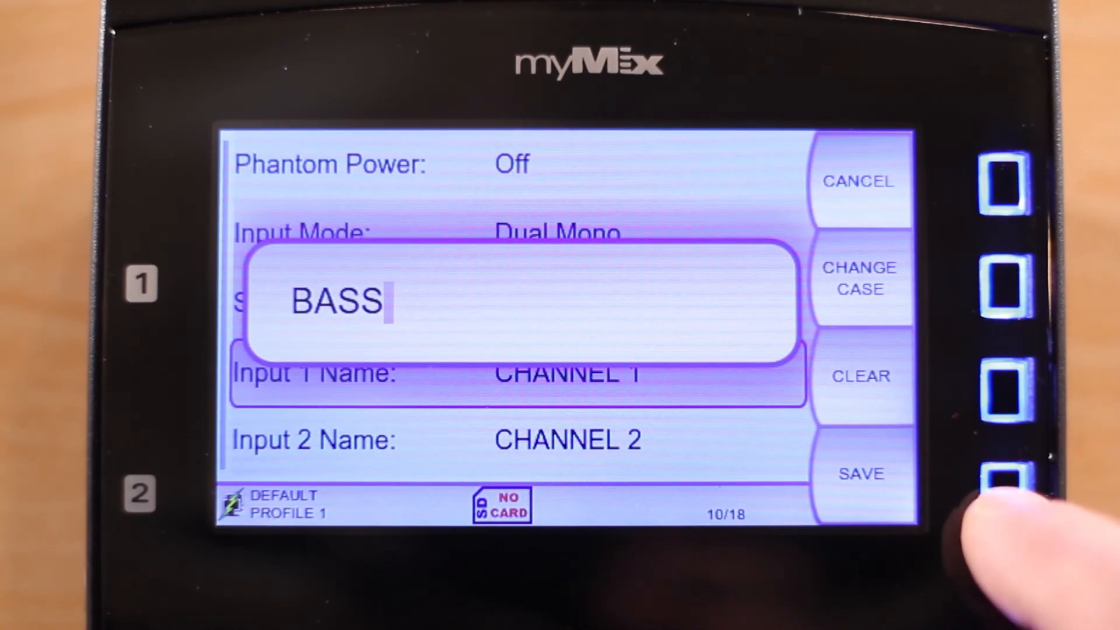